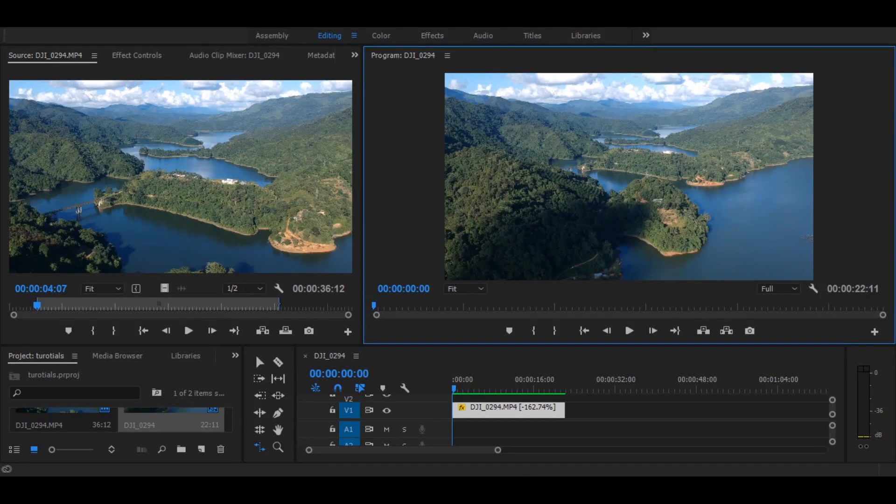
{"action": "mouse_move", "coordinate": [696, 390]}
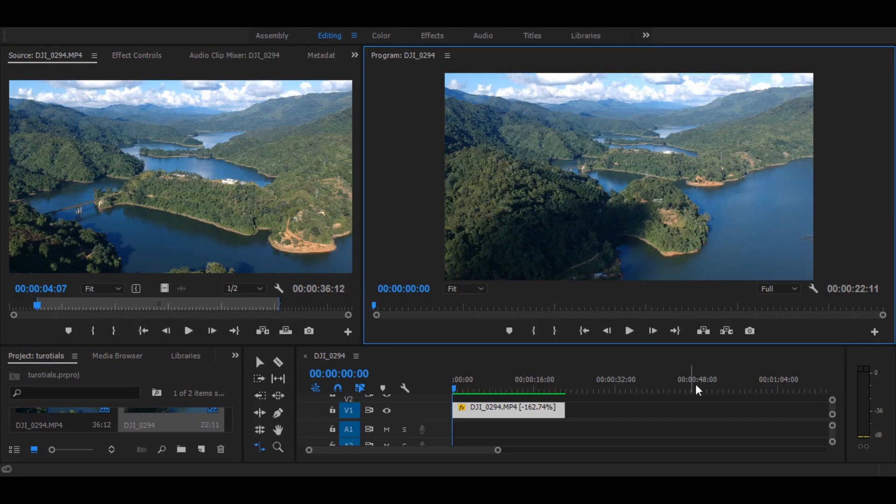
{"action": "mouse_move", "coordinate": [508, 349]}
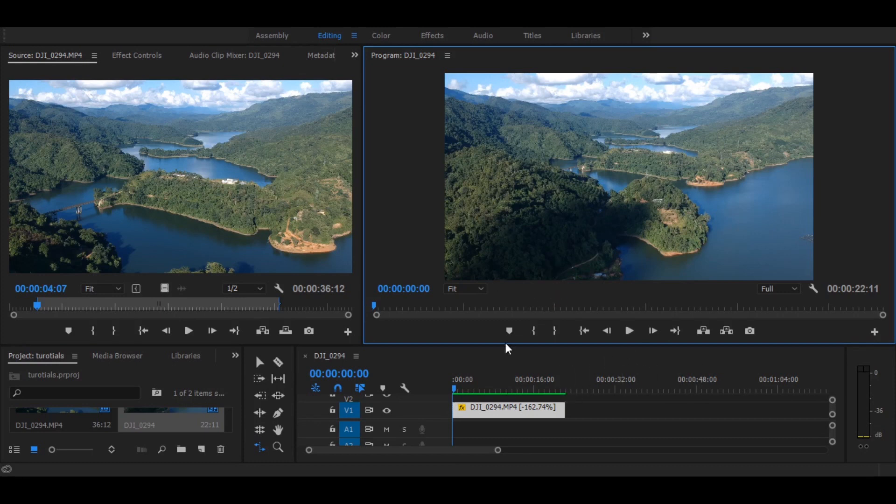
Step: Switch to the Color workspace and reveal the Input LUT choices under Basic Correction
{"action": "left_click", "coordinate": [606, 331]}
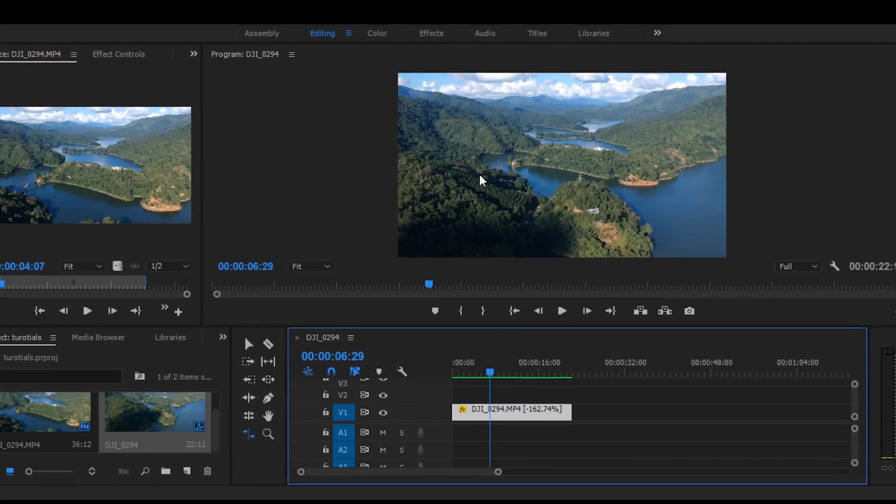
{"action": "left_click", "coordinate": [376, 32]}
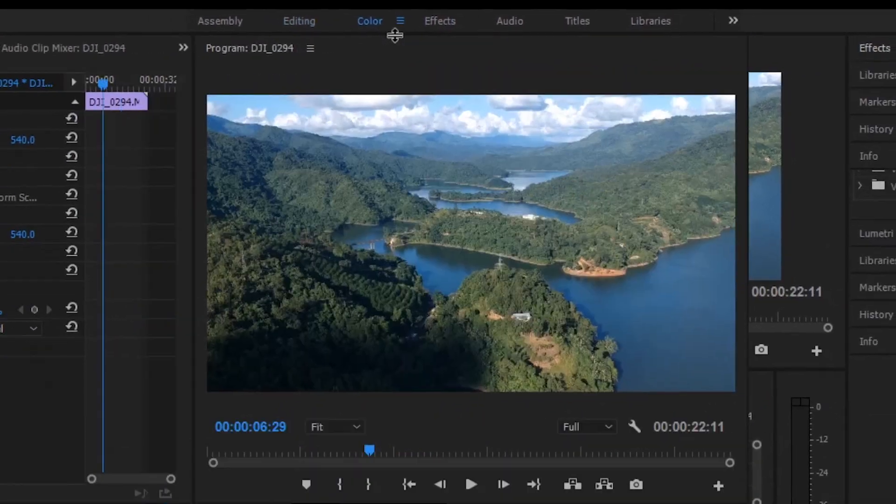
{"action": "left_click", "coordinate": [369, 21]}
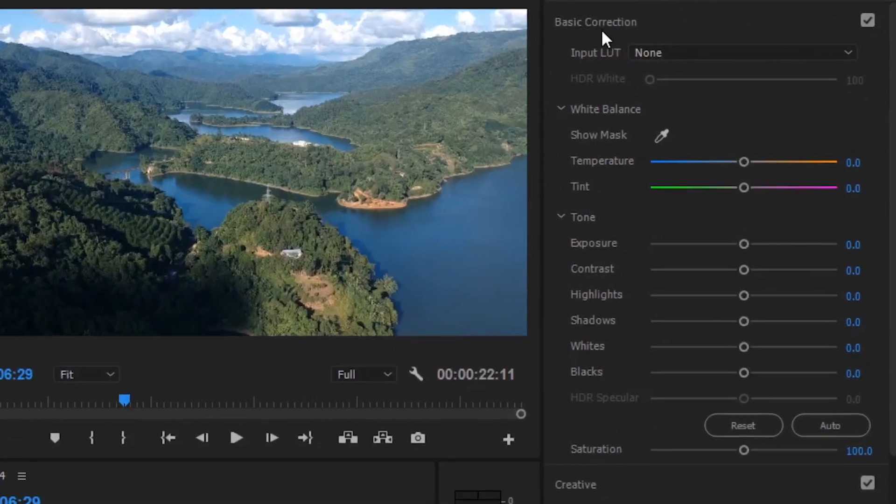
{"action": "mouse_move", "coordinate": [608, 63]}
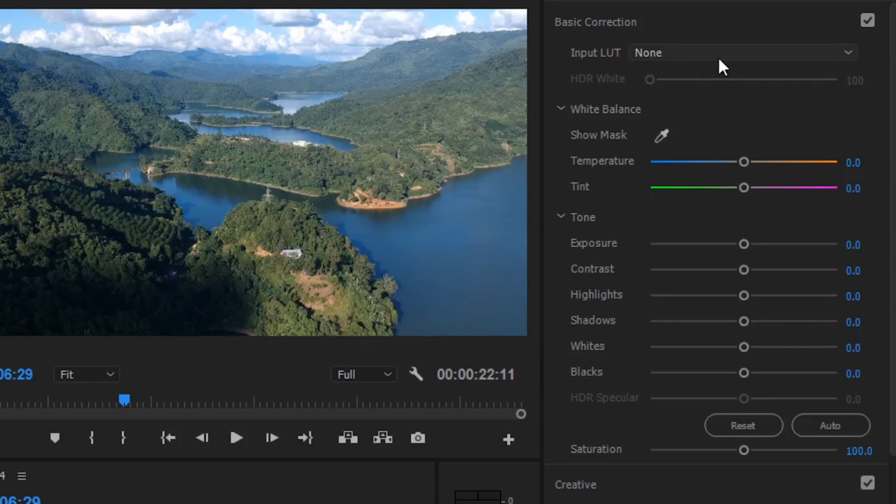
{"action": "mouse_move", "coordinate": [657, 59]}
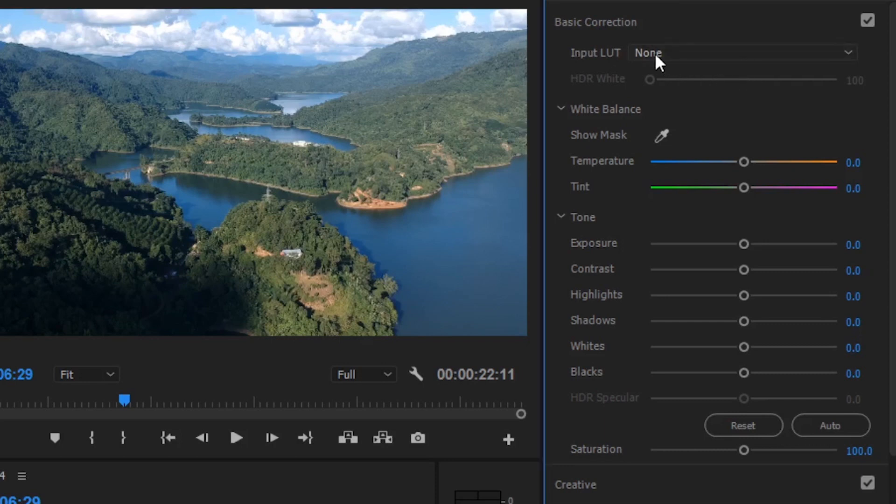
{"action": "mouse_move", "coordinate": [691, 129]}
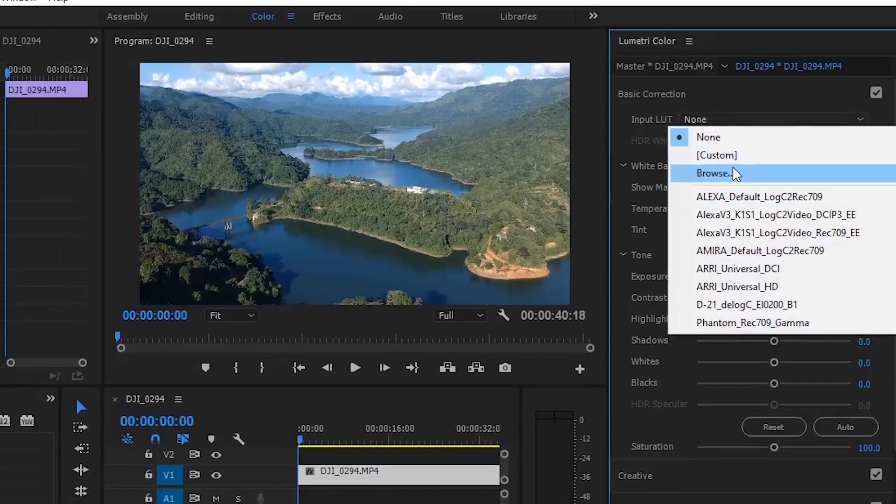
Step: Browse Desktop > MY LUT > Free DJI Cinematic Luts and load CineVibrance.cube as the input LUT
{"action": "left_click", "coordinate": [714, 173]}
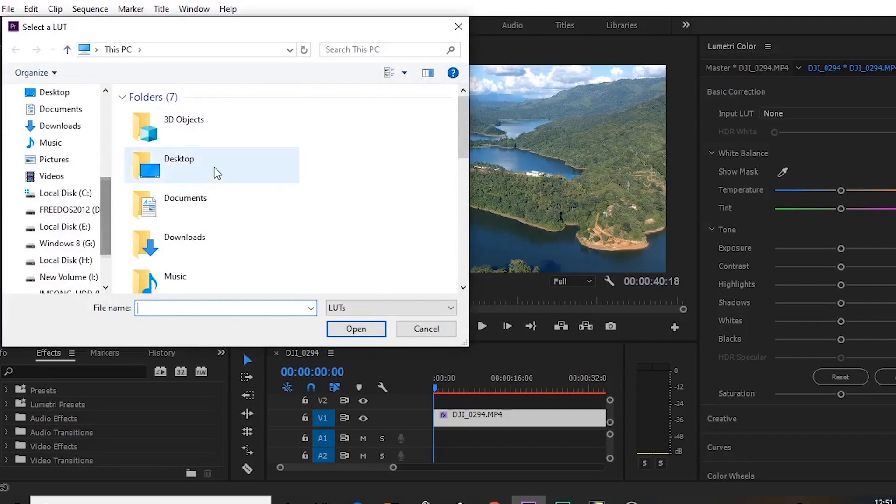
{"action": "double_click", "coordinate": [178, 166]}
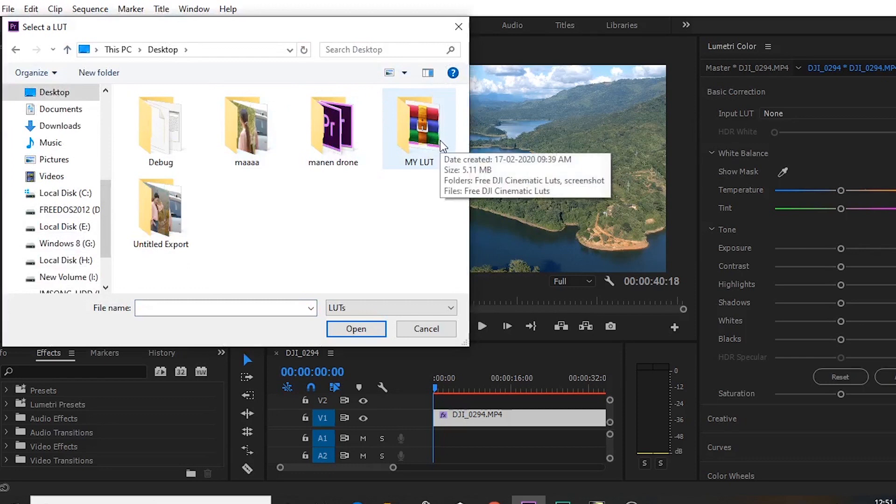
{"action": "double_click", "coordinate": [418, 120]}
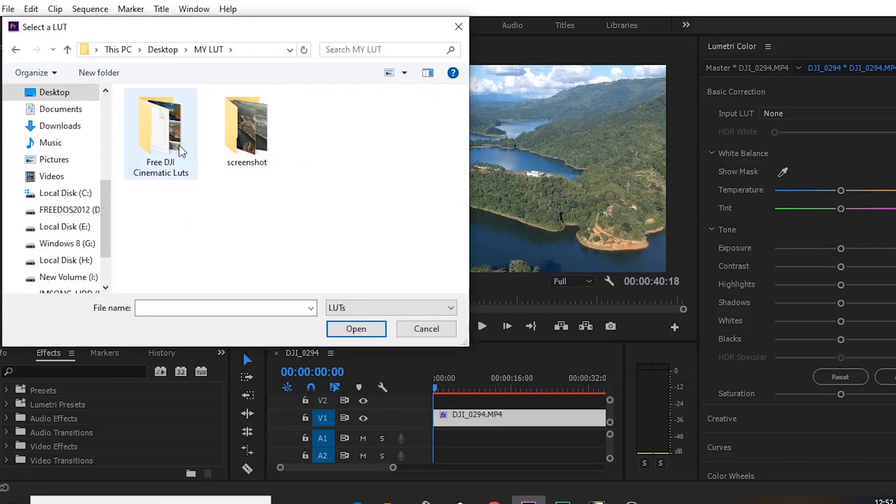
{"action": "double_click", "coordinate": [160, 126]}
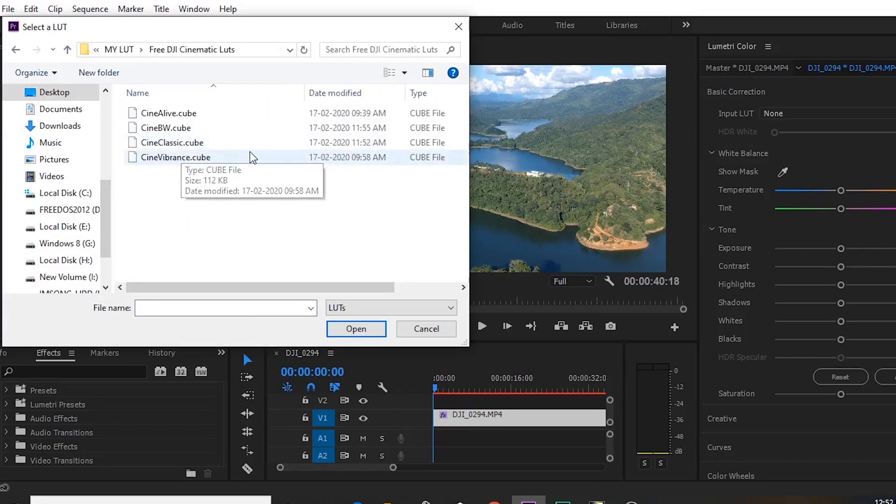
{"action": "left_click", "coordinate": [176, 157]}
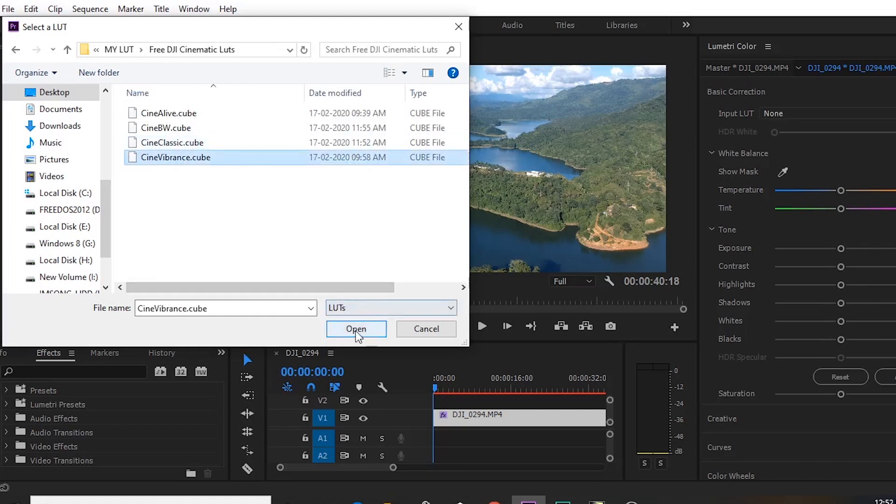
{"action": "left_click", "coordinate": [355, 328]}
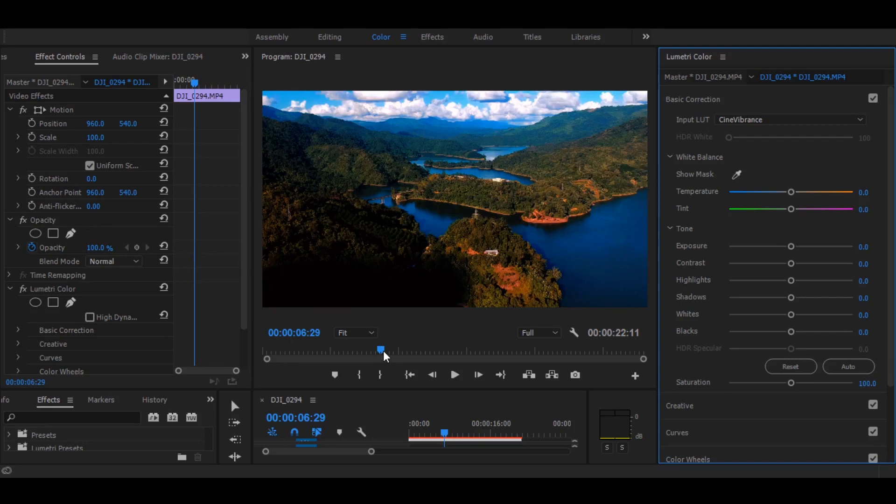
Step: Scrub the Program Monitor to preview the grade and raise Exposure to 0.2 in the Tone section
{"action": "left_click_drag", "start_coordinate": [381, 350], "coordinate": [322, 350]}
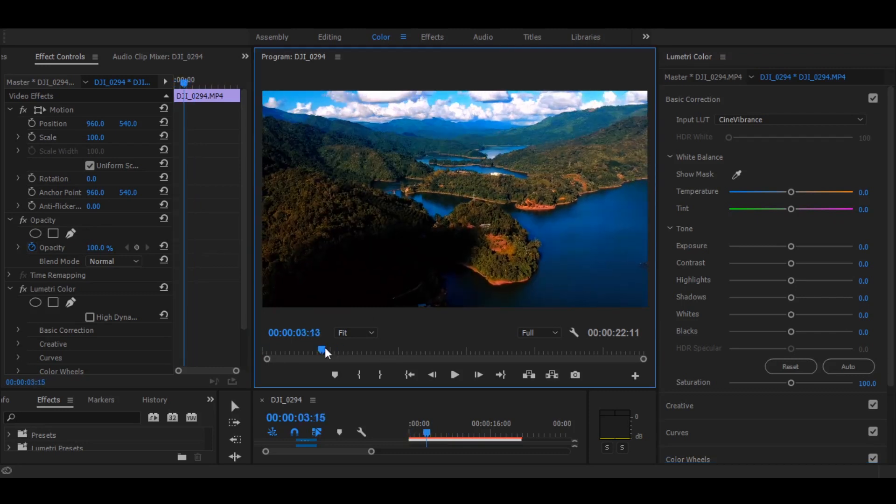
{"action": "left_click_drag", "start_coordinate": [322, 350], "coordinate": [418, 349]}
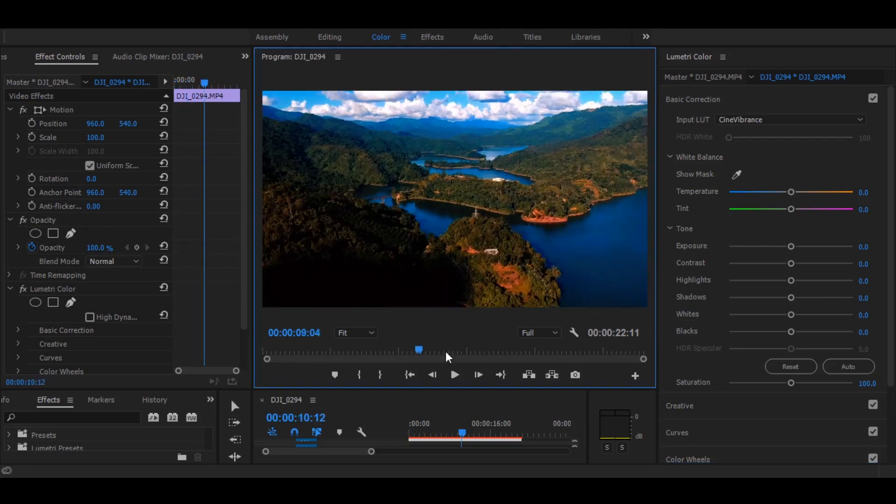
{"action": "left_click", "coordinate": [264, 350]}
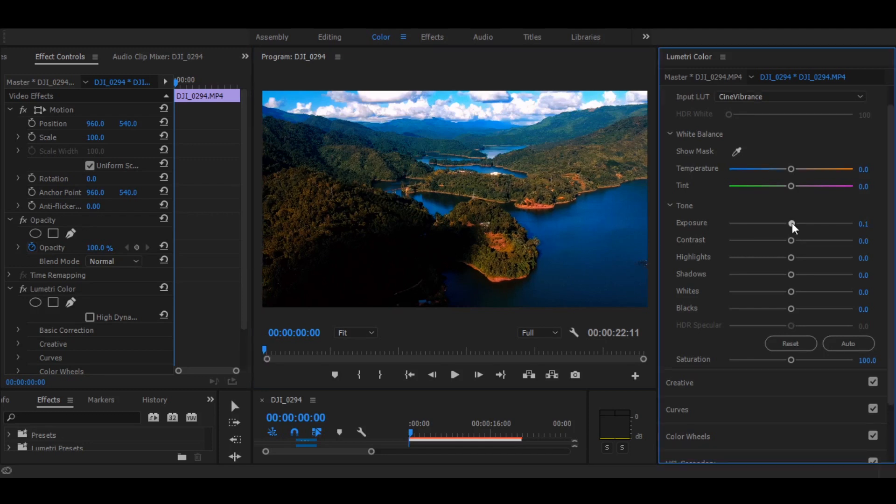
{"action": "left_click_drag", "start_coordinate": [790, 223], "coordinate": [793, 223]}
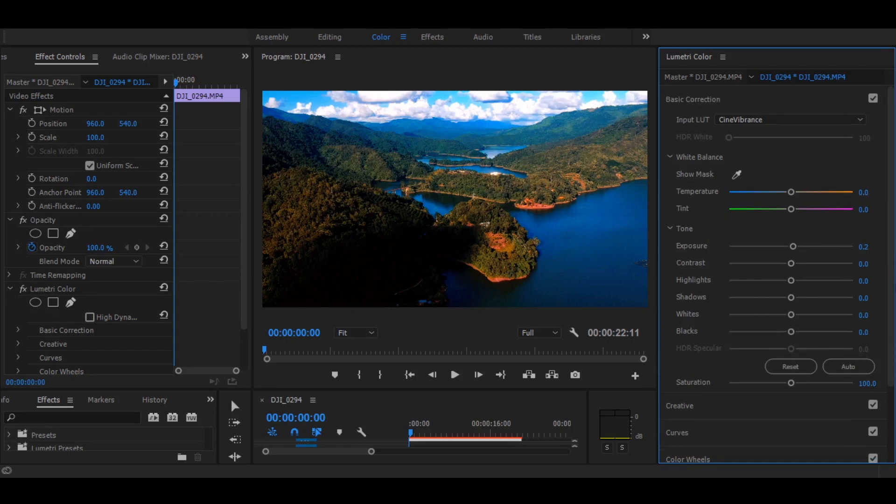
{"action": "left_click", "coordinate": [330, 37]}
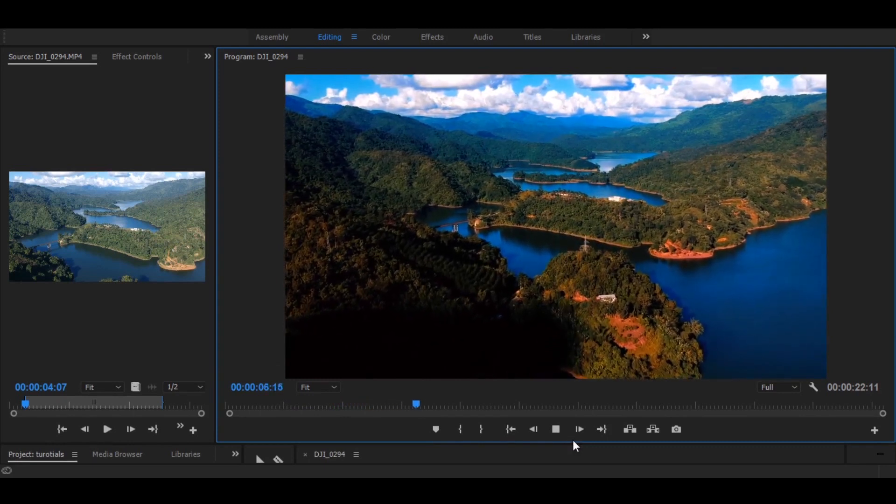
Step: Play the graded aerial lake clip in the Editing workspace and stop about twelve seconds in
{"action": "left_click", "coordinate": [579, 430]}
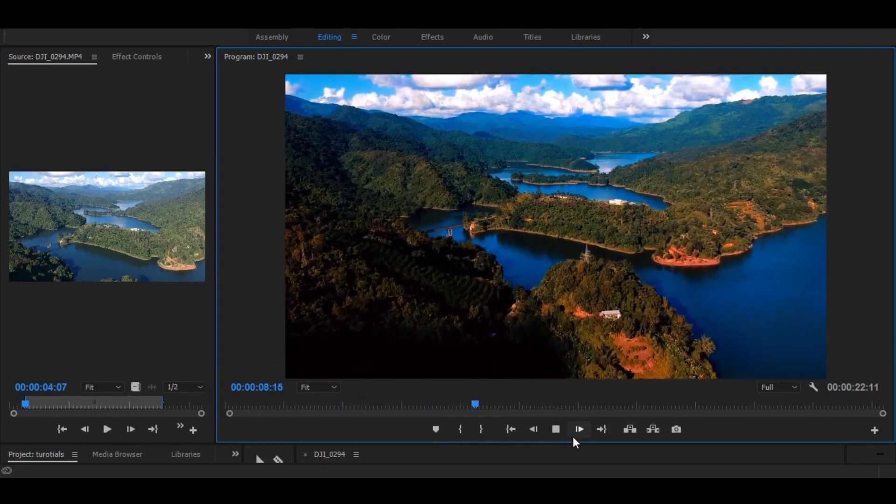
{"action": "left_click", "coordinate": [555, 429]}
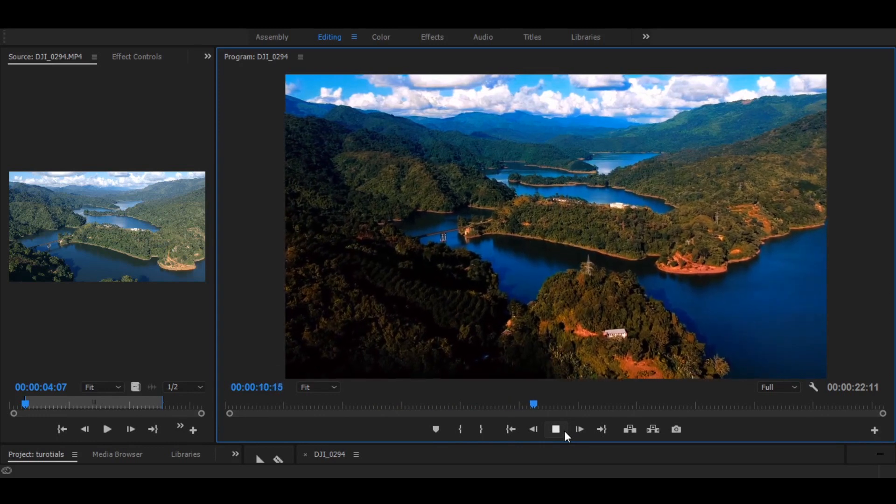
{"action": "left_click", "coordinate": [554, 429]}
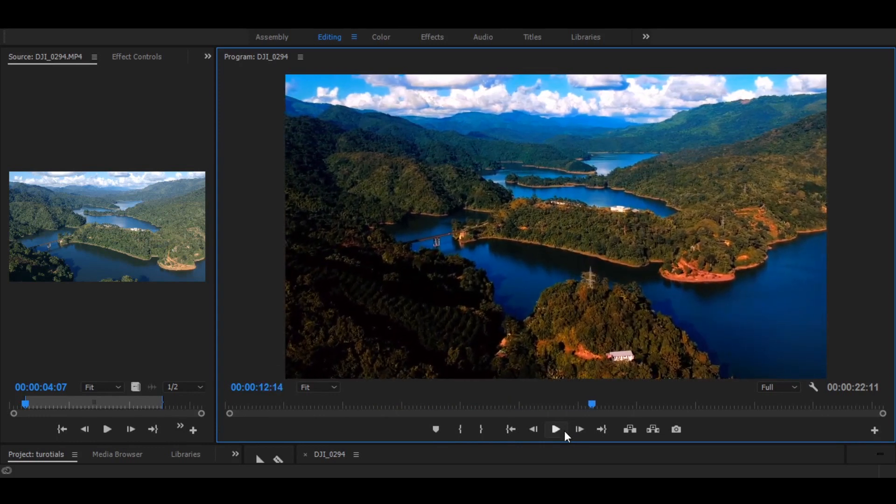
{"action": "mouse_move", "coordinate": [593, 408]}
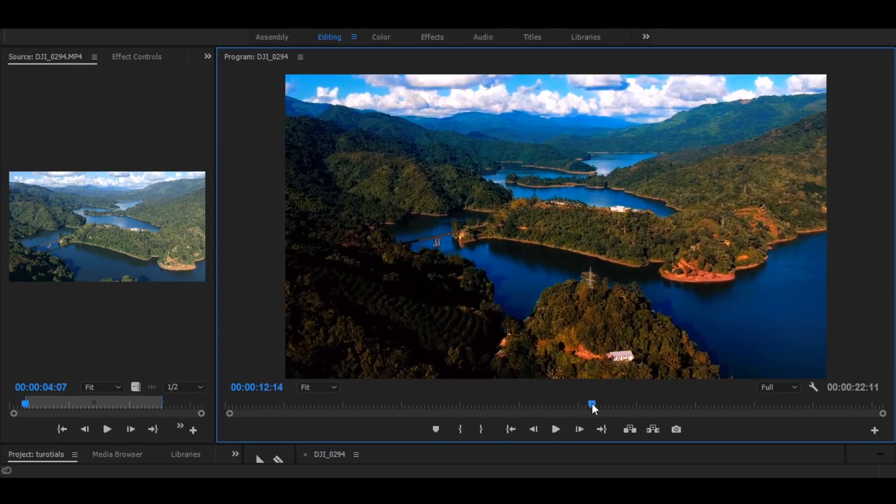